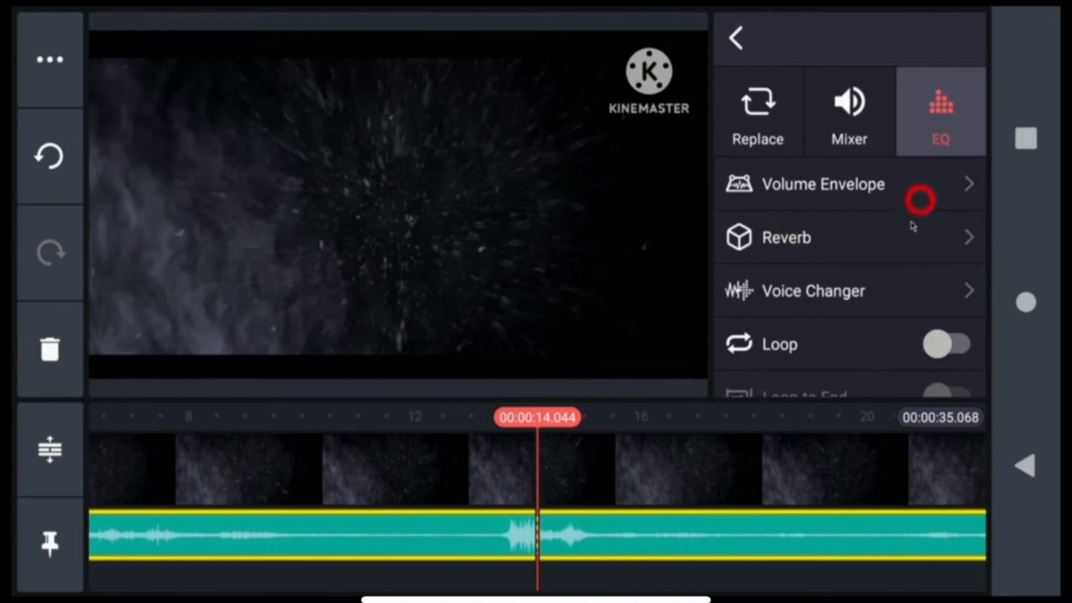
- Apply the Bass Booster EQ preset to the Rain audio clip
{"action": "left_click", "coordinate": [941, 110]}
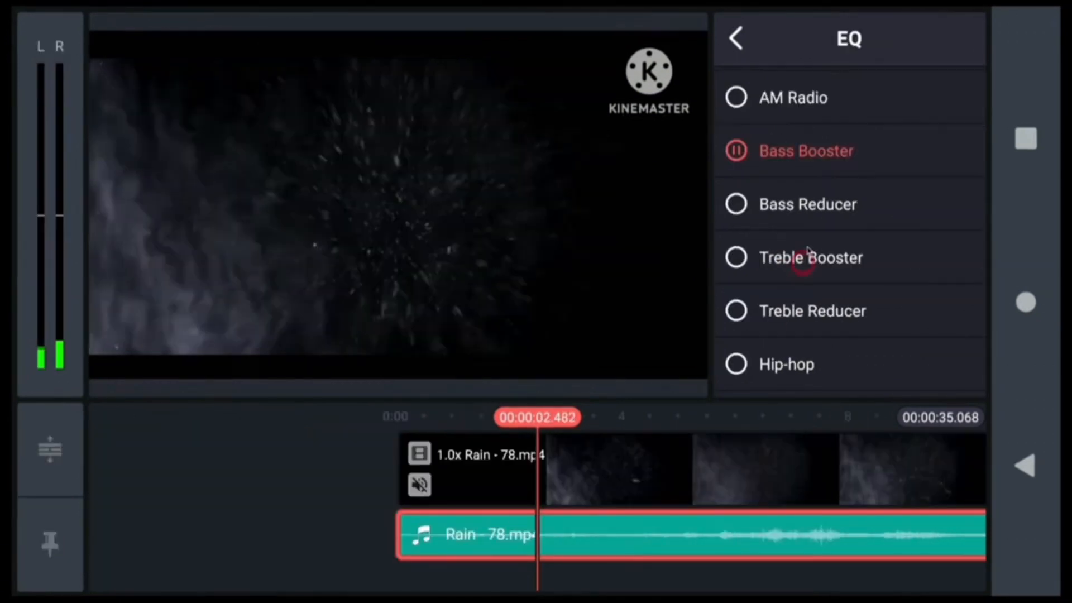